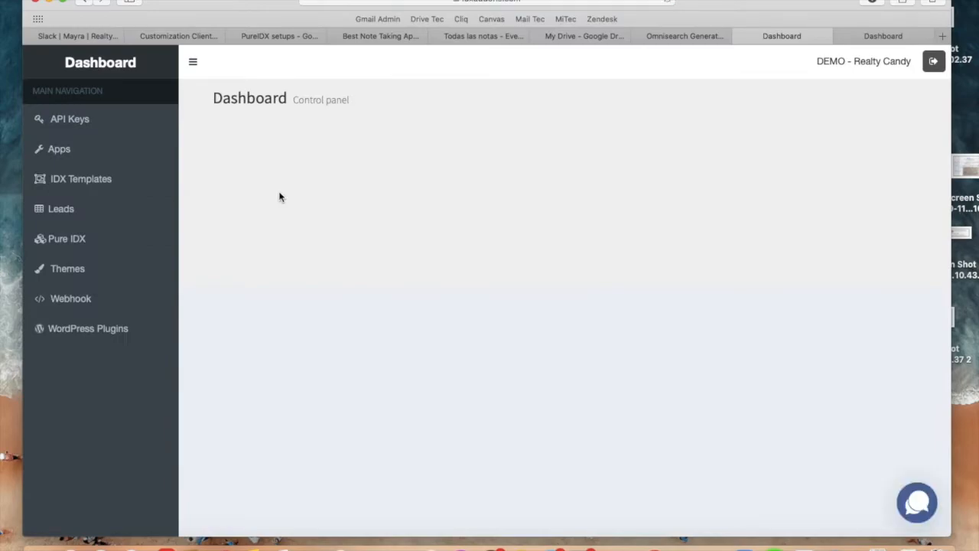
{"action": "mouse_move", "coordinate": [597, 107]}
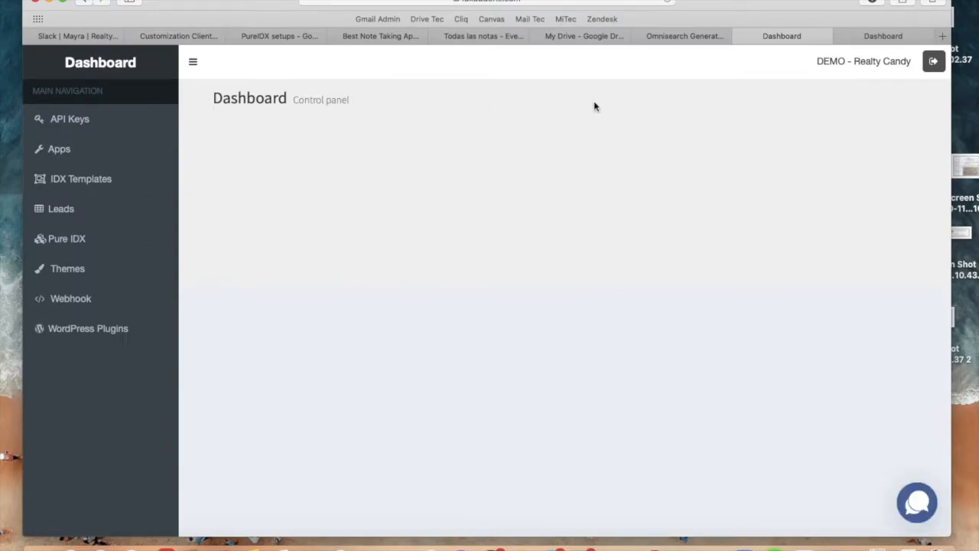
{"action": "mouse_move", "coordinate": [665, 128]}
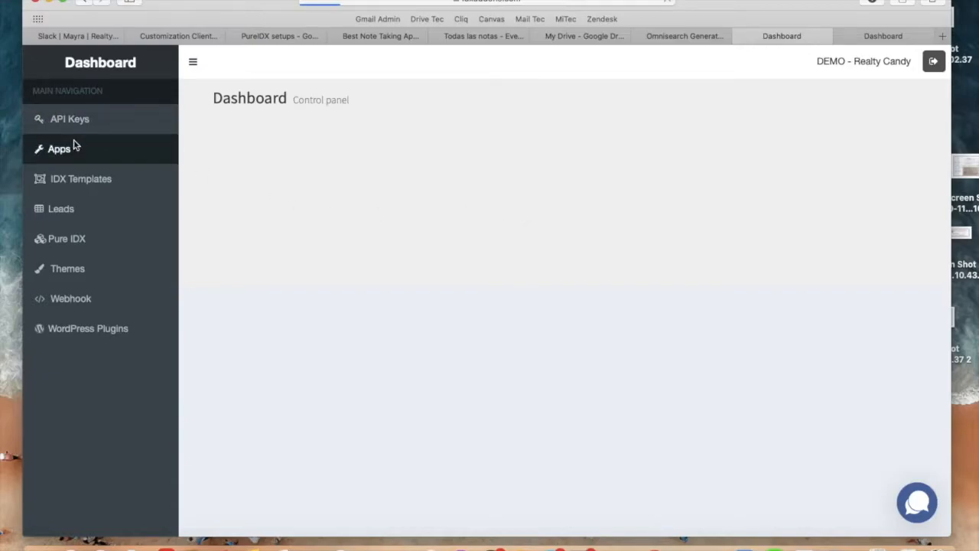
Show the Apps page listing the available add-on apps
{"action": "left_click", "coordinate": [58, 148]}
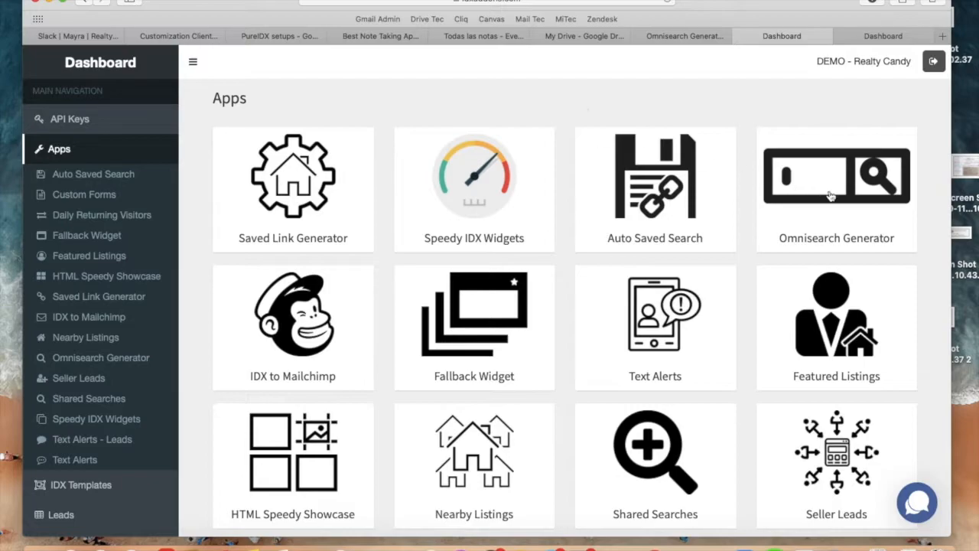
In Omnisearch Generator, set placeholder 'Search for any address/zip code/county' and disable Beds and Baths
{"action": "left_click", "coordinate": [836, 176]}
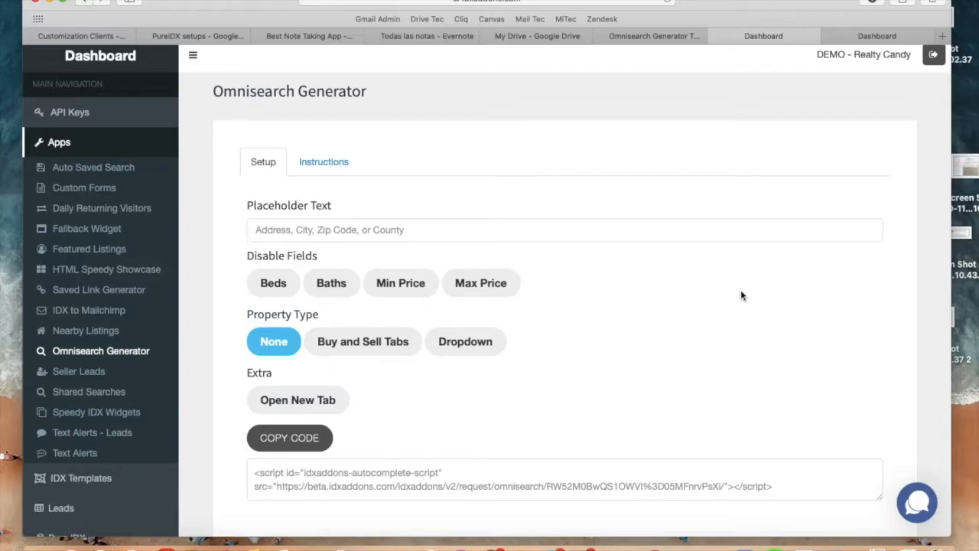
{"action": "mouse_move", "coordinate": [371, 383]}
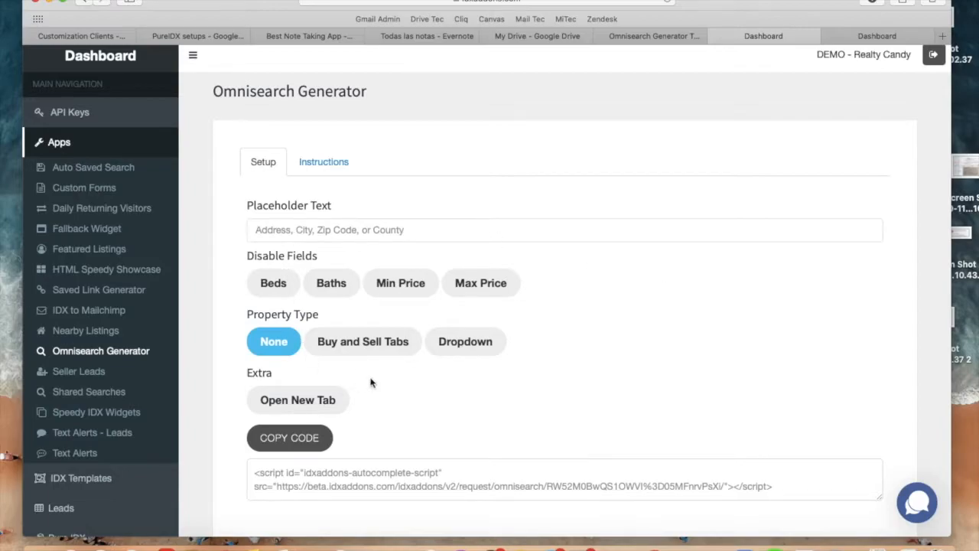
{"action": "mouse_move", "coordinate": [757, 360]}
{"action": "type", "text": "Search for any addre"}
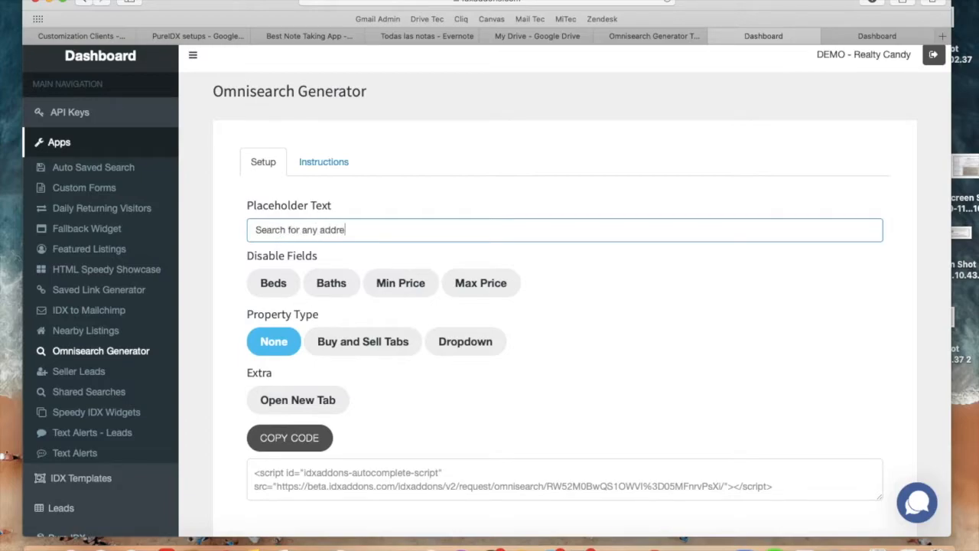
{"action": "type", "text": "ss/zip code/county"}
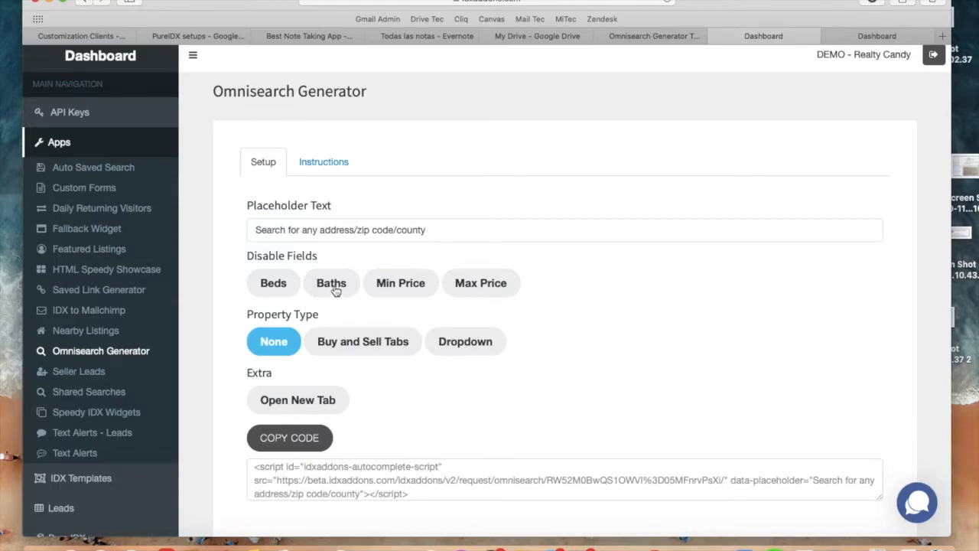
{"action": "left_click", "coordinate": [331, 282]}
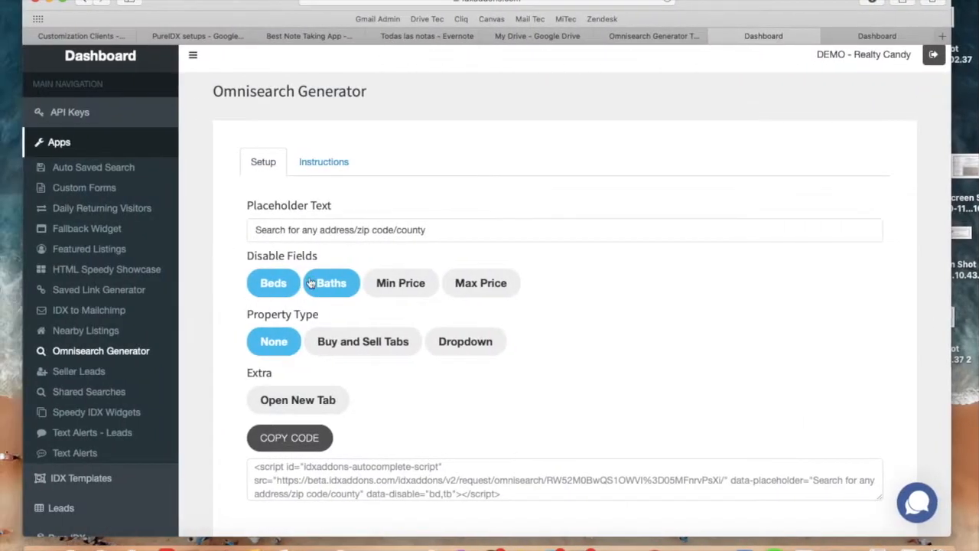
{"action": "left_click", "coordinate": [330, 281]}
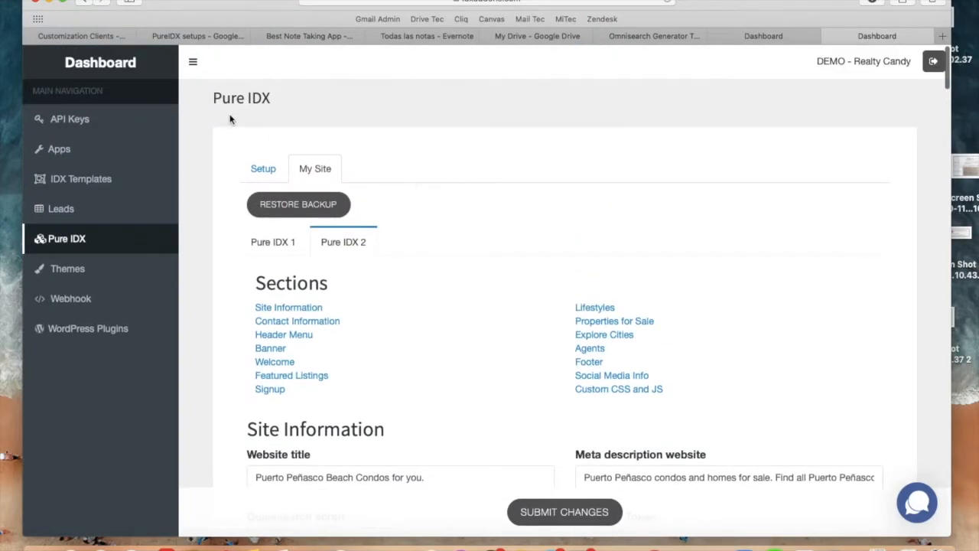
{"action": "mouse_move", "coordinate": [230, 106]}
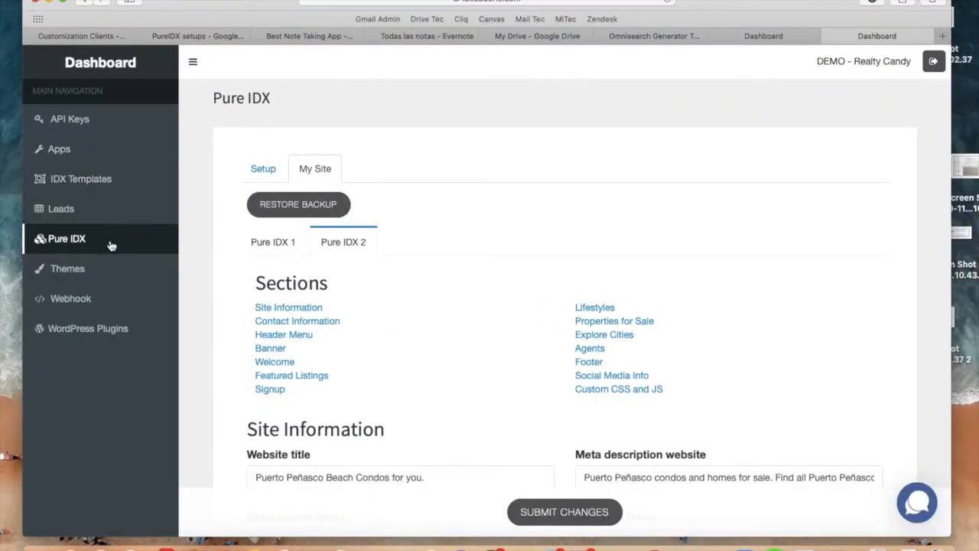
Reach Site Information and edit the Quicksearch script field with the omnisearch code
{"action": "scroll", "scroll_direction": "down", "scroll_amount": 3}
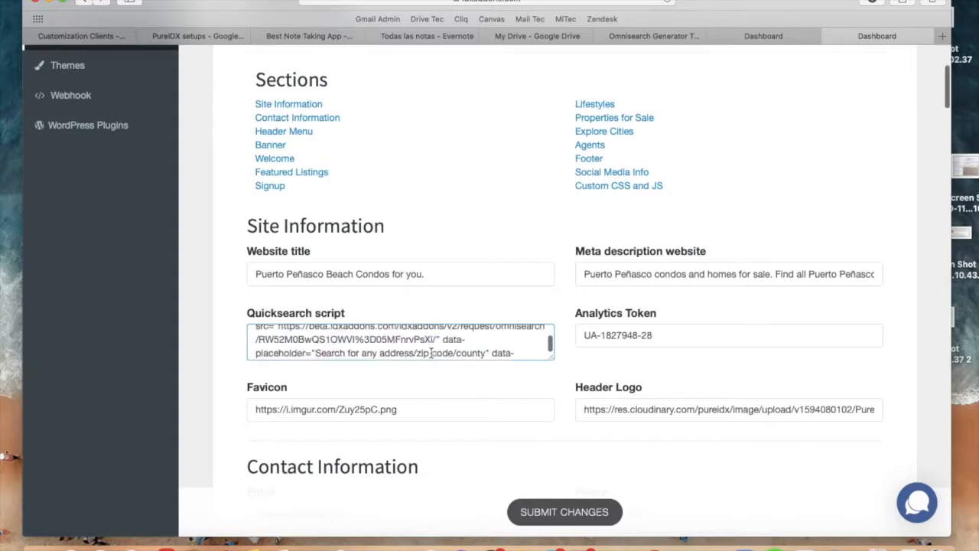
{"action": "left_click", "coordinate": [565, 511]}
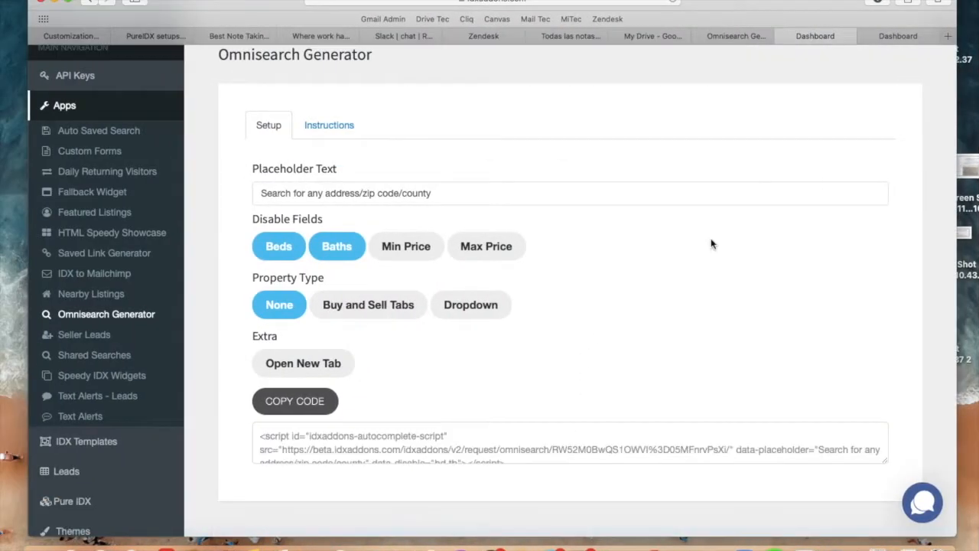
Copy the updated Omnisearch code and paste it into the Pure IDX Quicksearch script field
{"action": "left_click", "coordinate": [337, 245]}
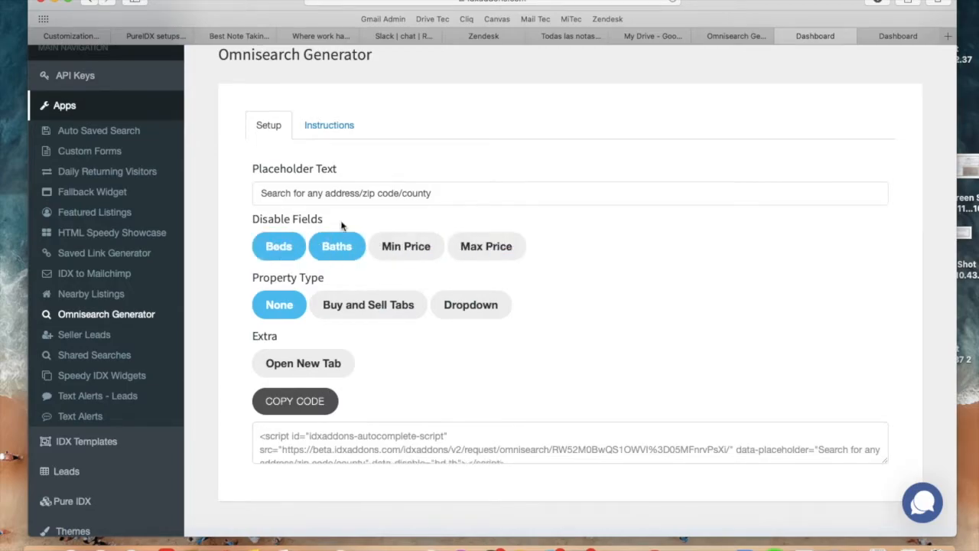
{"action": "left_click", "coordinate": [293, 401]}
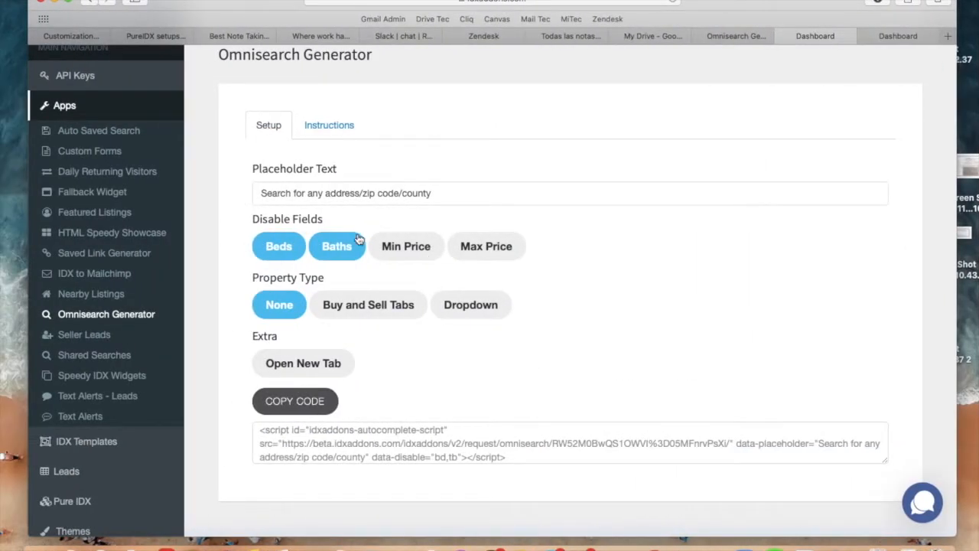
{"action": "left_click", "coordinate": [367, 305]}
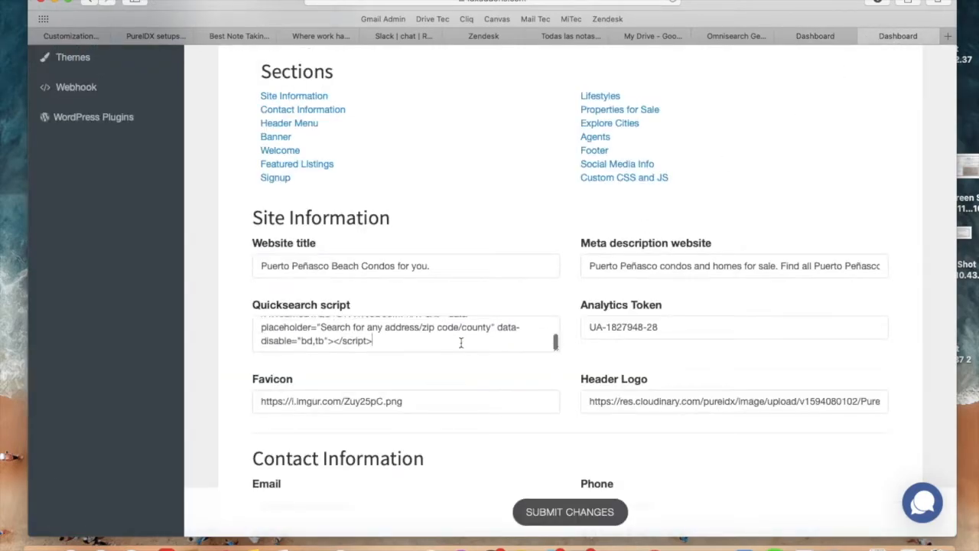
{"action": "left_click", "coordinate": [569, 512]}
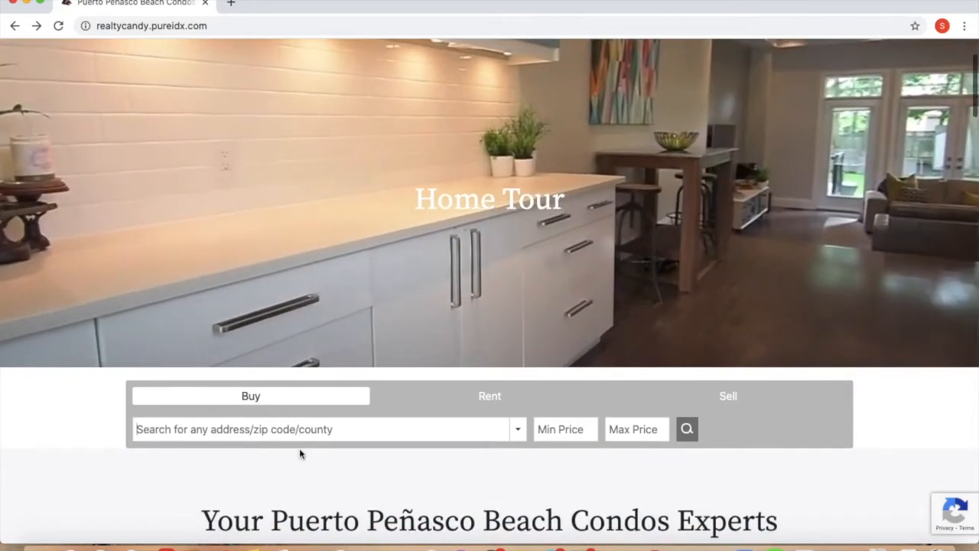
Test the live search with Belle Glade set to buying and review the Home Valuation form
{"action": "type", "text": "d"}
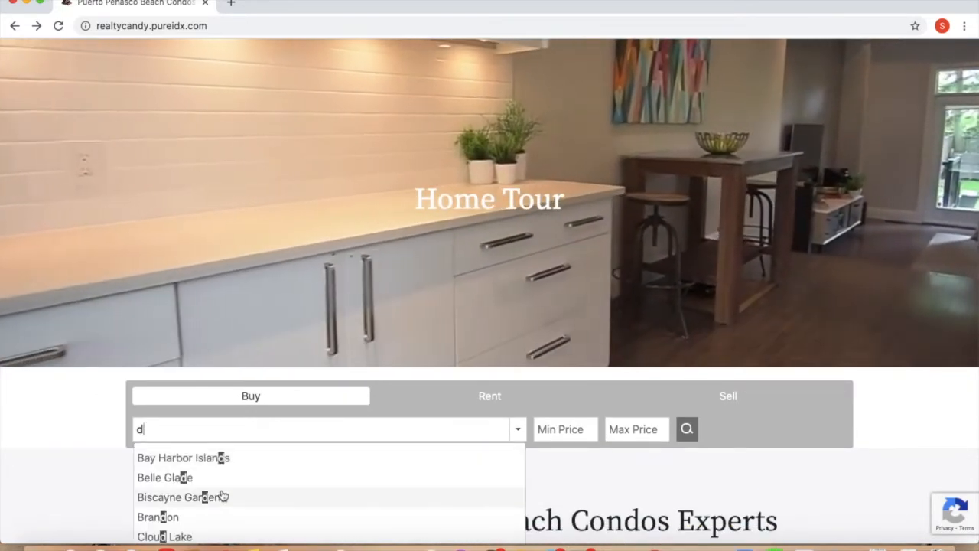
{"action": "left_click", "coordinate": [165, 478]}
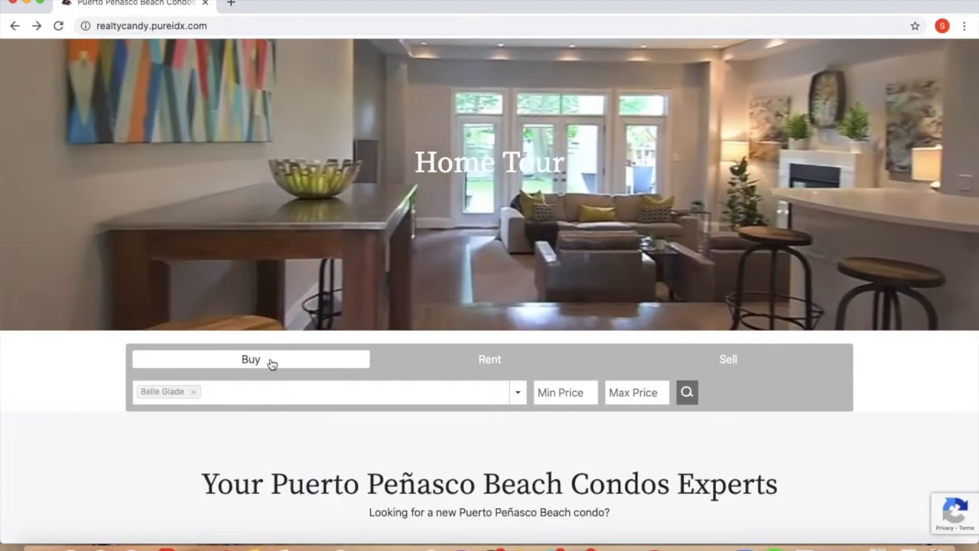
{"action": "left_click", "coordinate": [490, 358]}
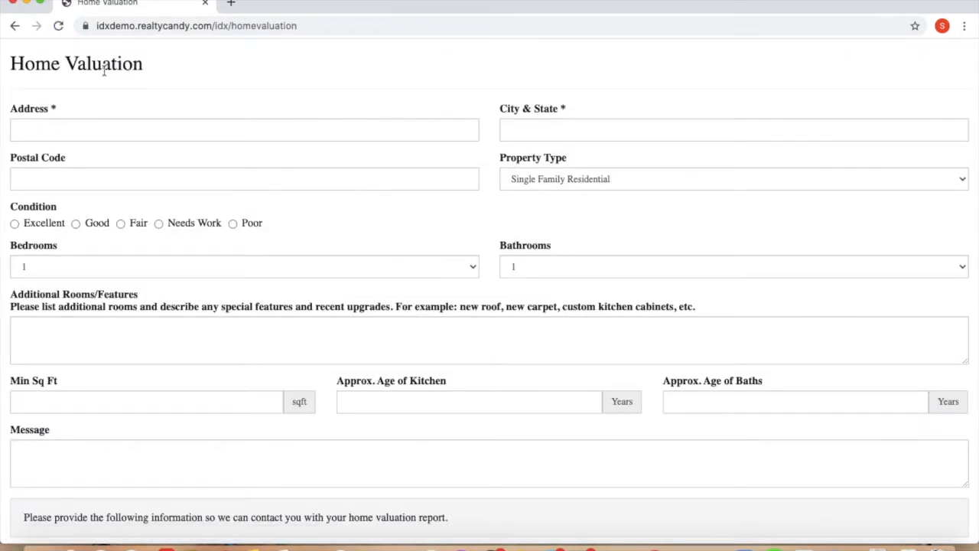
{"action": "mouse_move", "coordinate": [260, 300]}
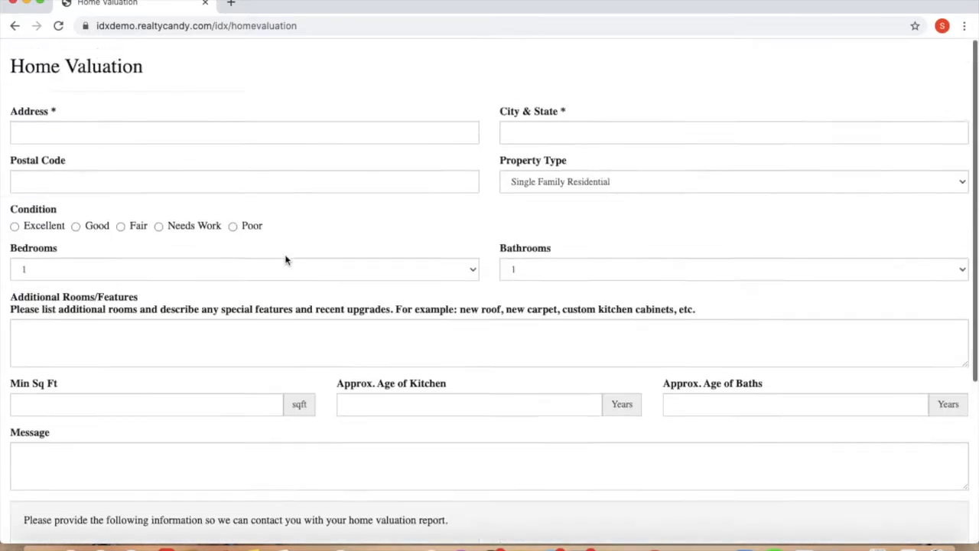
{"action": "scroll", "scroll_direction": "down", "scroll_amount": 3}
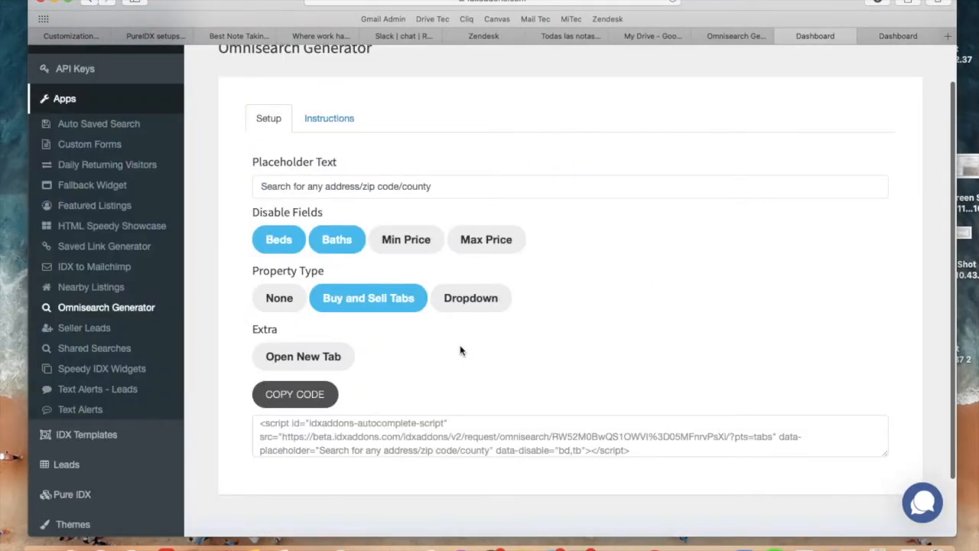
Enable Open New Tab and add data-newtab="1" to the site's Quicksearch script
{"action": "left_click", "coordinate": [303, 355]}
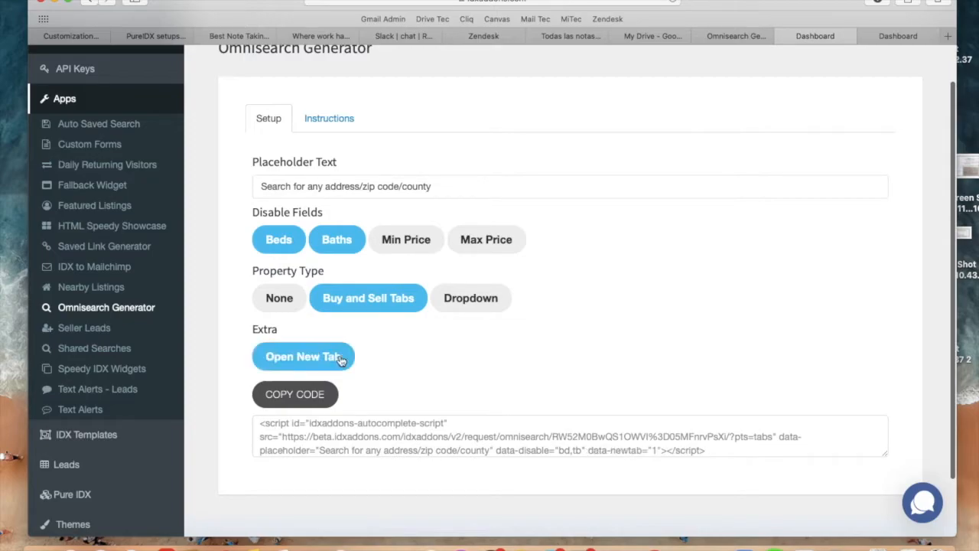
{"action": "left_click", "coordinate": [896, 36]}
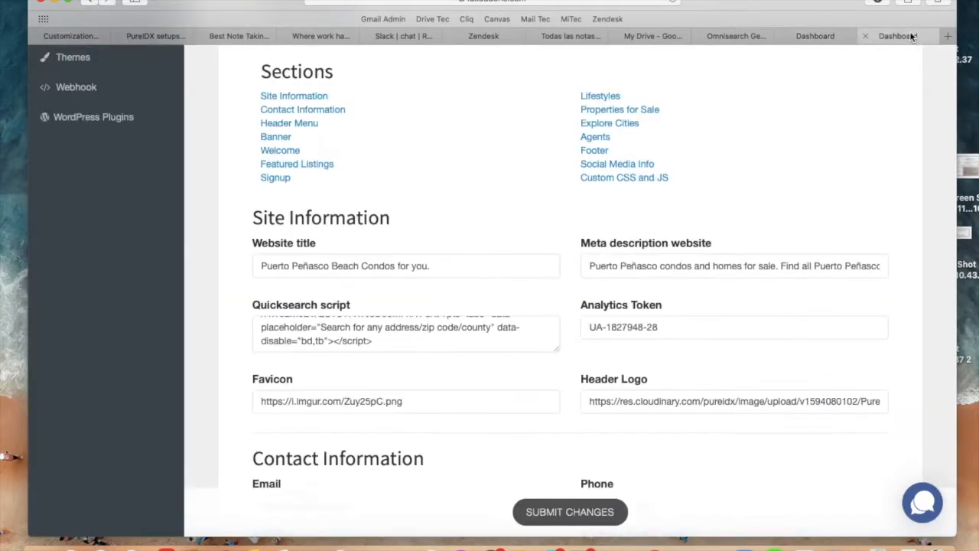
{"action": "type", "text": "data-newtab=\"1\""}
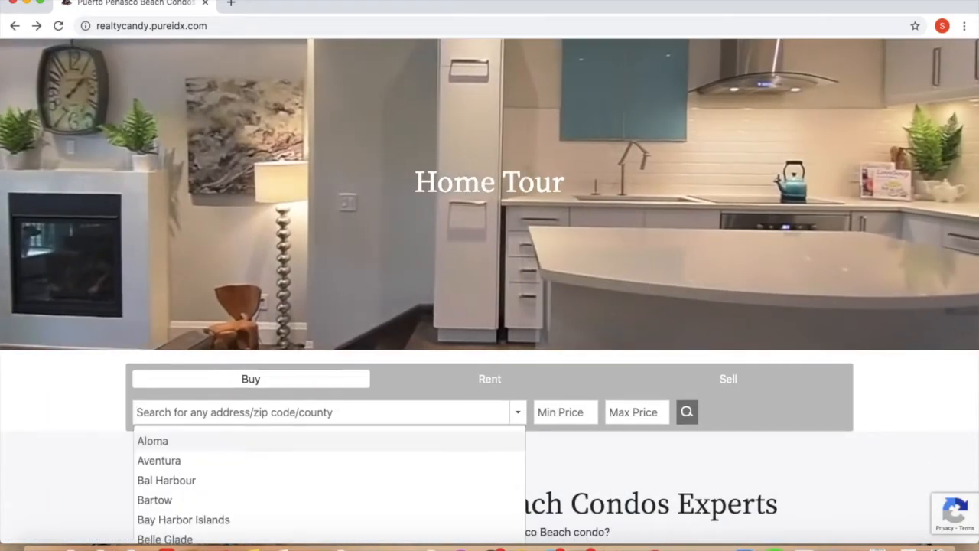
Search the live site for Coral Springs picked from the location suggestions
{"action": "type", "text": "cora"}
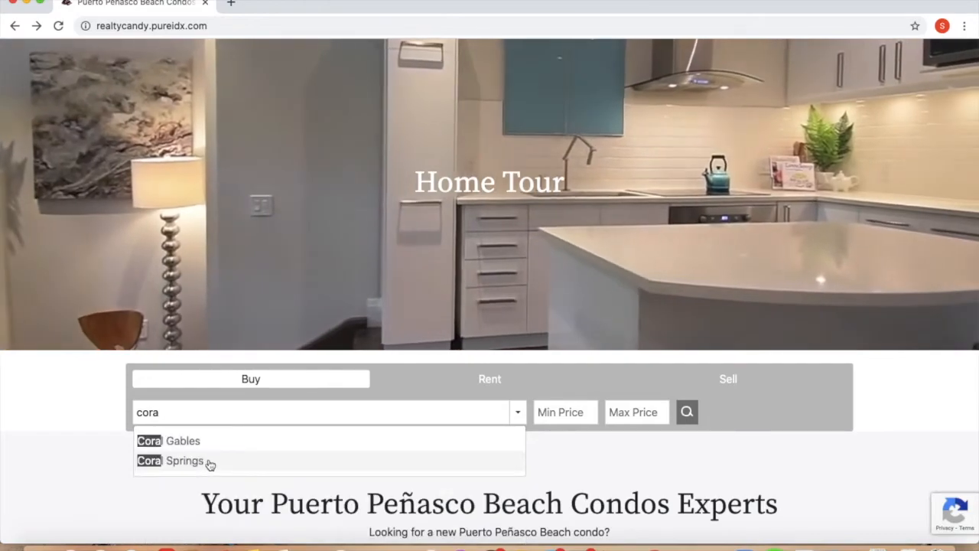
{"action": "left_click", "coordinate": [172, 459]}
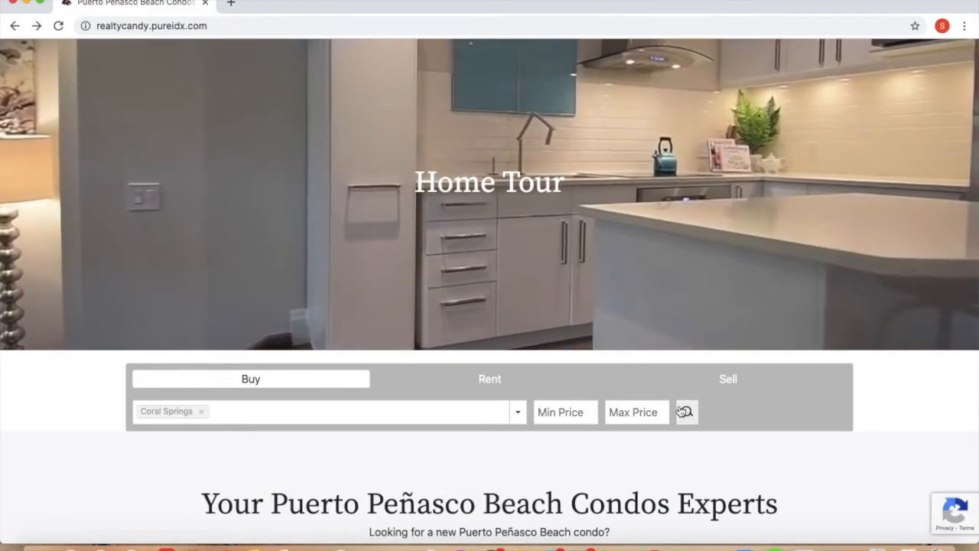
{"action": "left_click", "coordinate": [685, 412]}
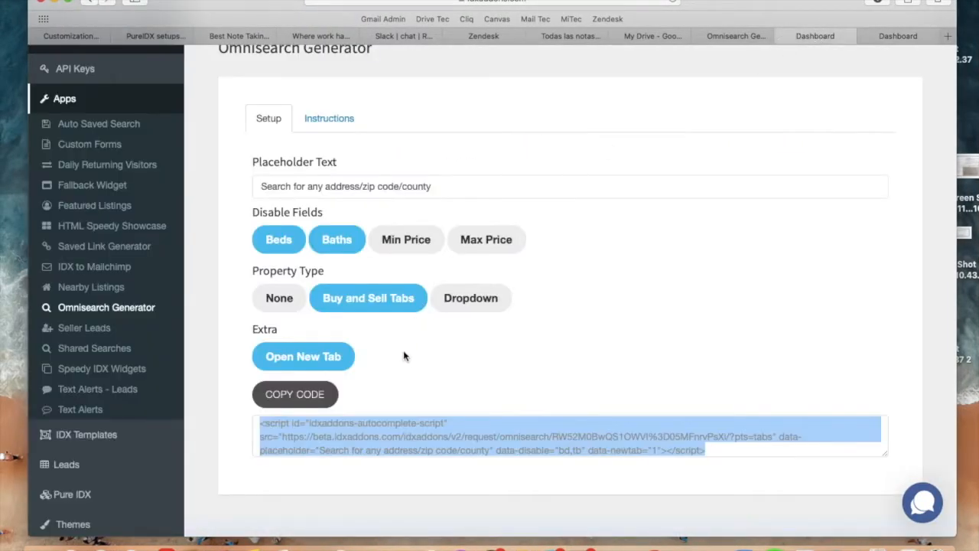
Disable Open New Tab, replace the Quicksearch script and submit the site settings changes
{"action": "left_click", "coordinate": [303, 355]}
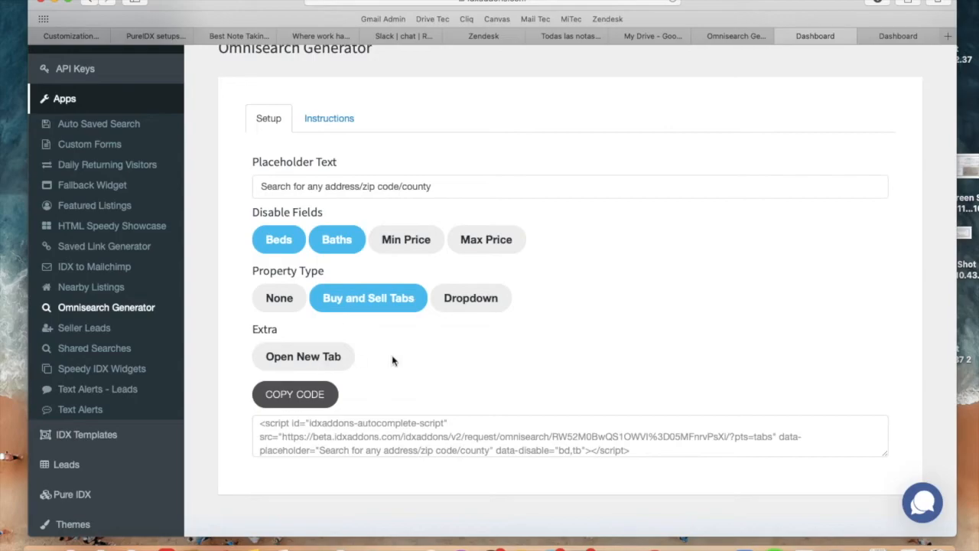
{"action": "left_click", "coordinate": [294, 395]}
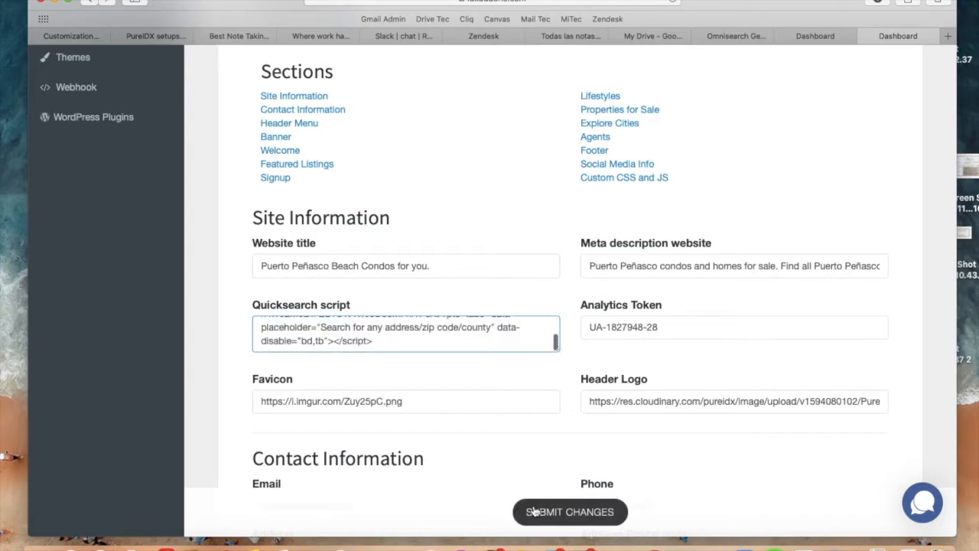
{"action": "left_click", "coordinate": [285, 3]}
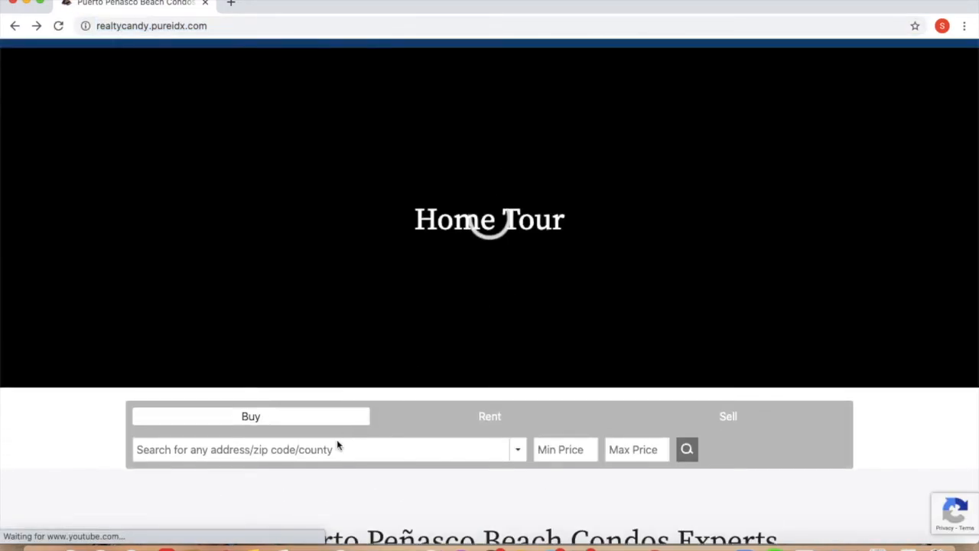
Search the live site for Coral Gables, with results loading in the same tab
{"action": "type", "text": "g"}
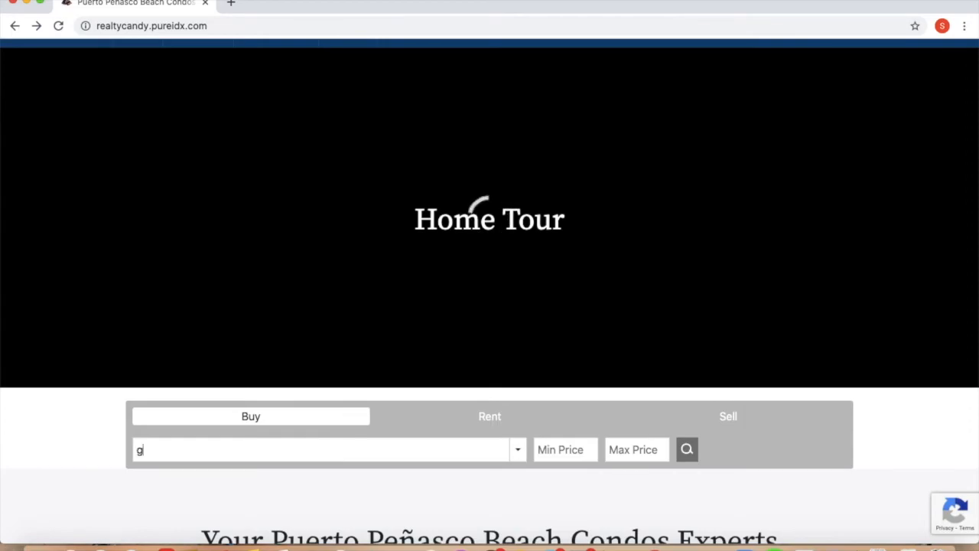
{"action": "type", "text": "cor"}
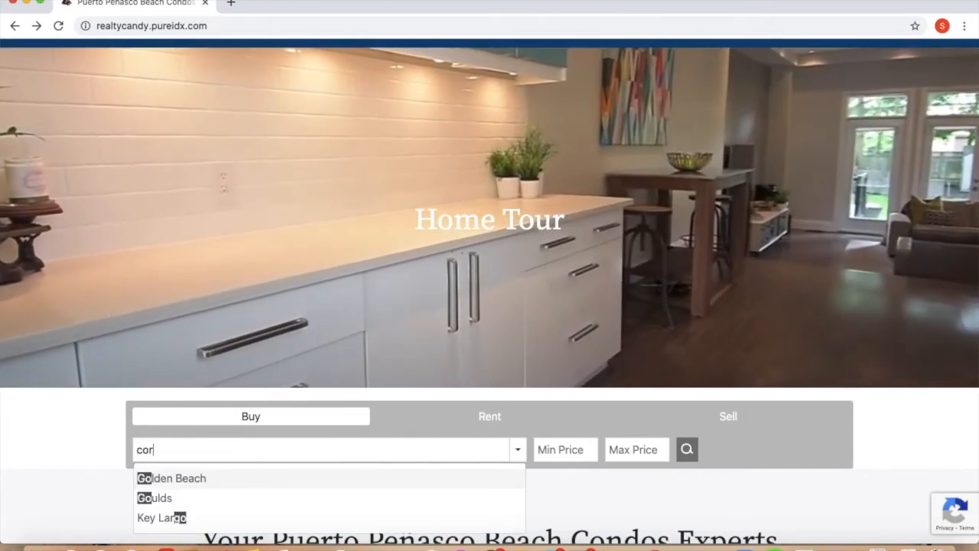
{"action": "left_click", "coordinate": [176, 478]}
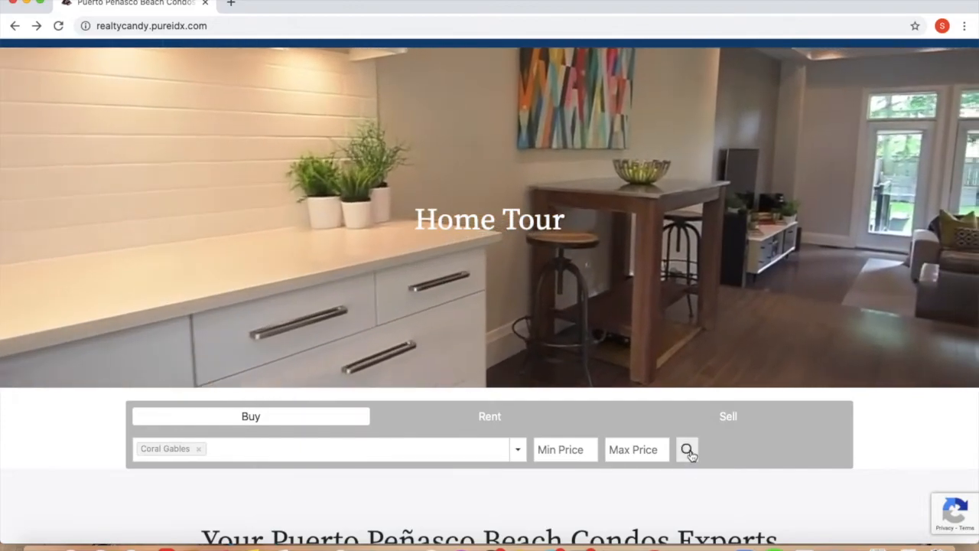
{"action": "left_click", "coordinate": [686, 449]}
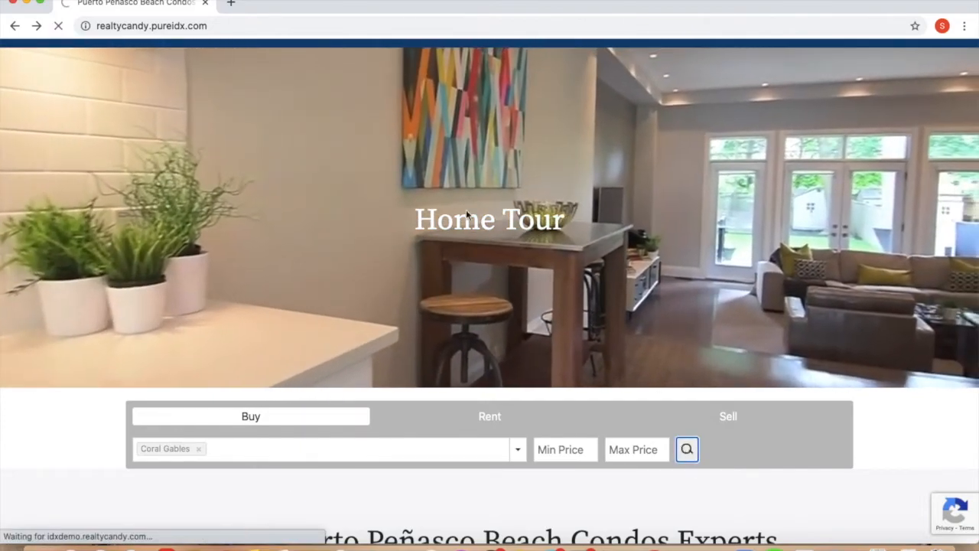
{"action": "left_click", "coordinate": [686, 450]}
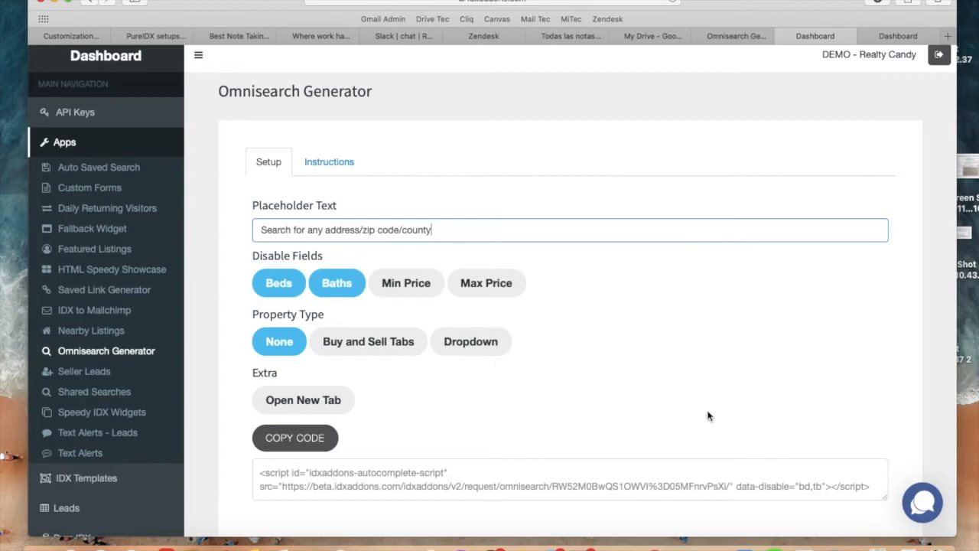
{"action": "mouse_move", "coordinate": [125, 160]}
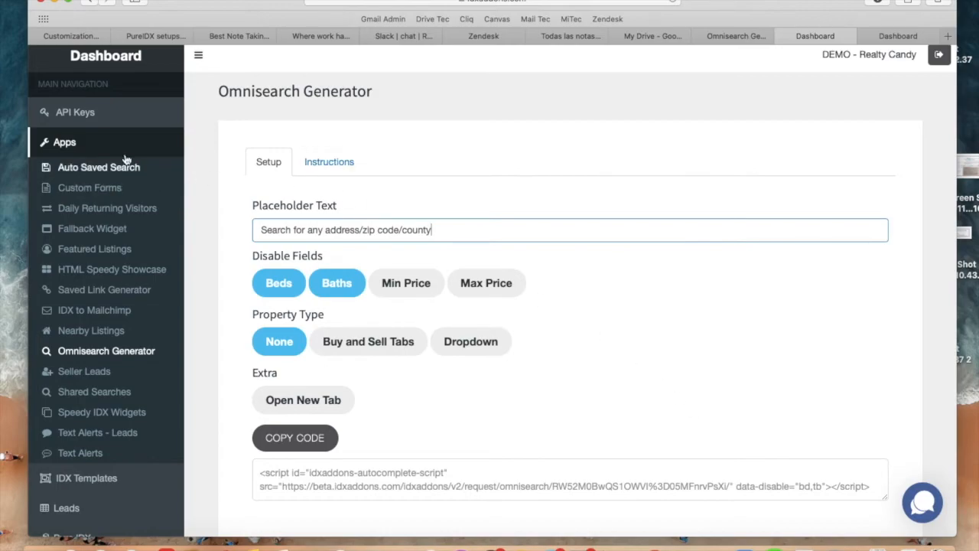
Return to the Apps grid listing all add-on apps
{"action": "left_click", "coordinate": [64, 141]}
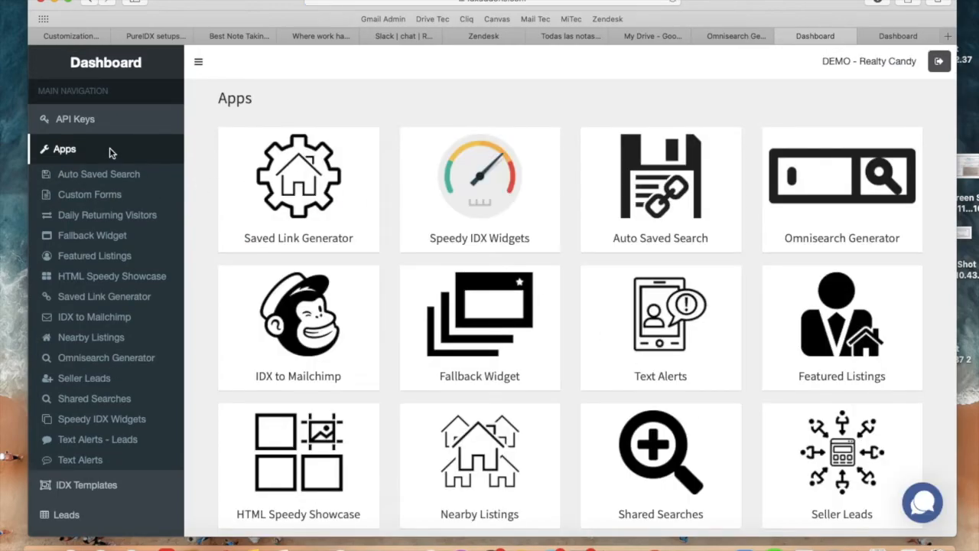